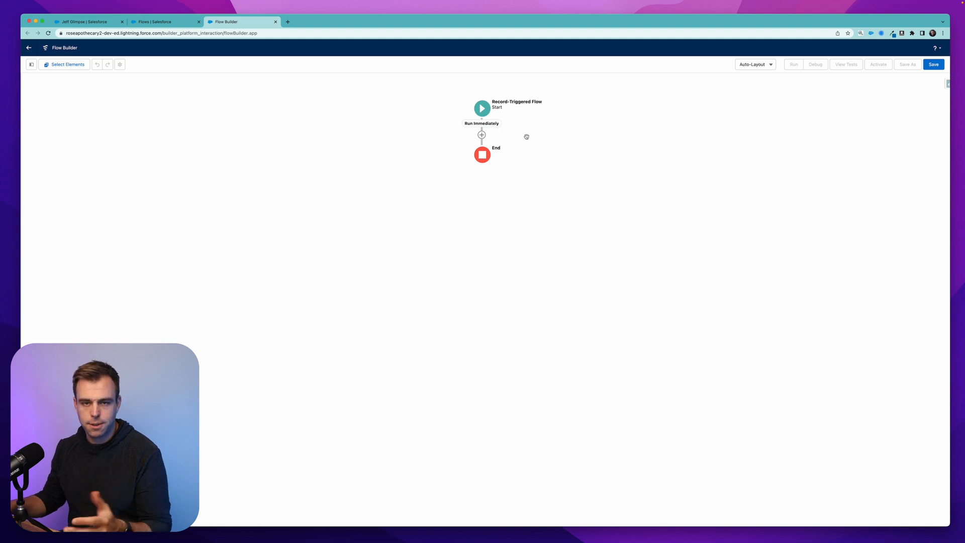
- Add a Get Records step after Start that queries the Opportunity Product object
left_click(481, 135)
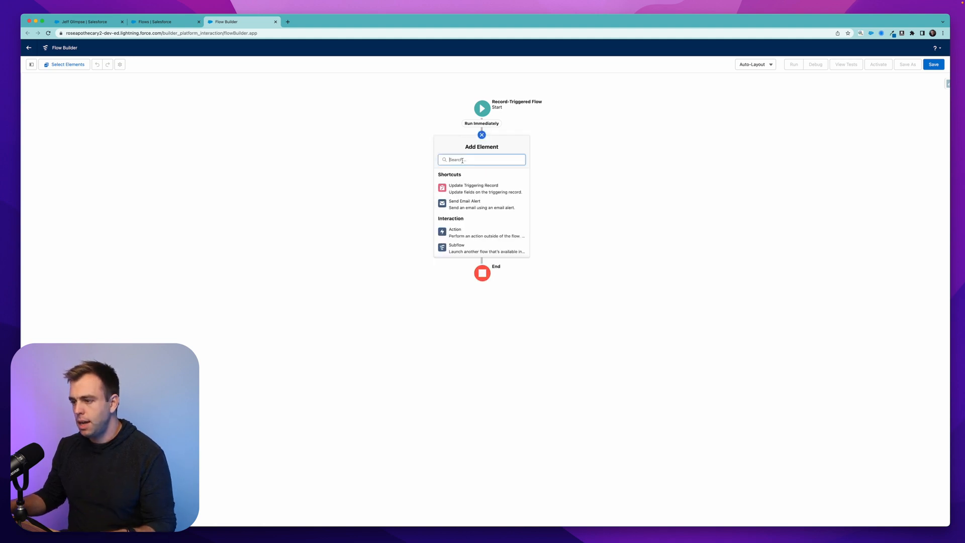
type("get")
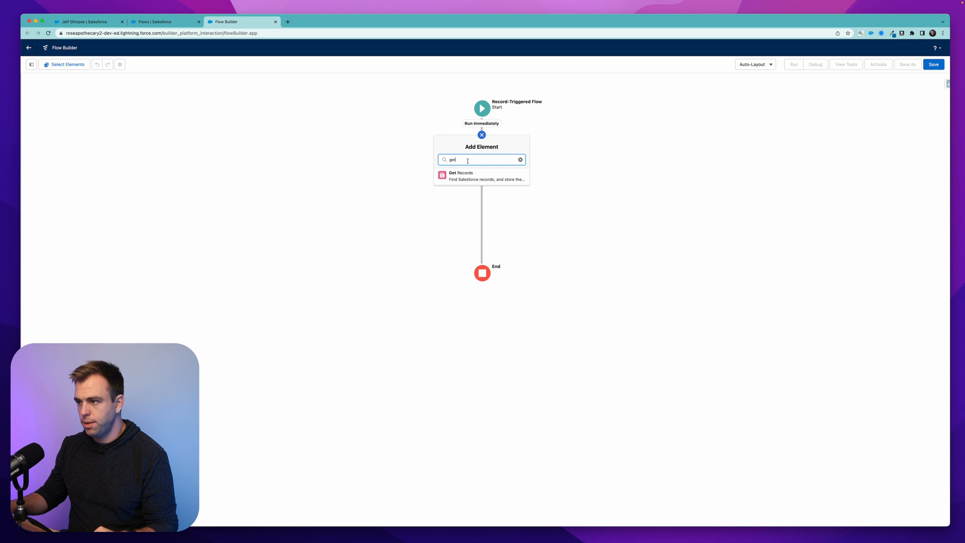
left_click(481, 175)
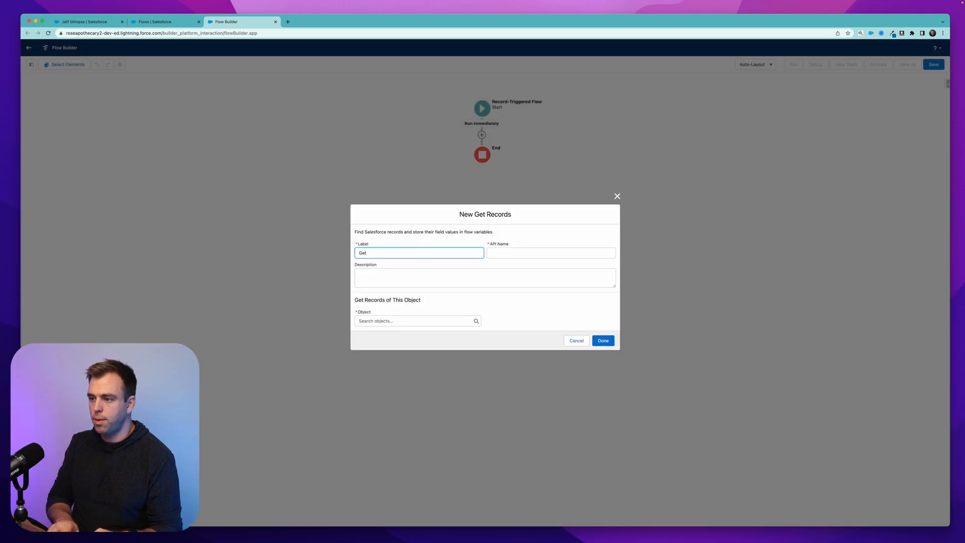
type("opp")
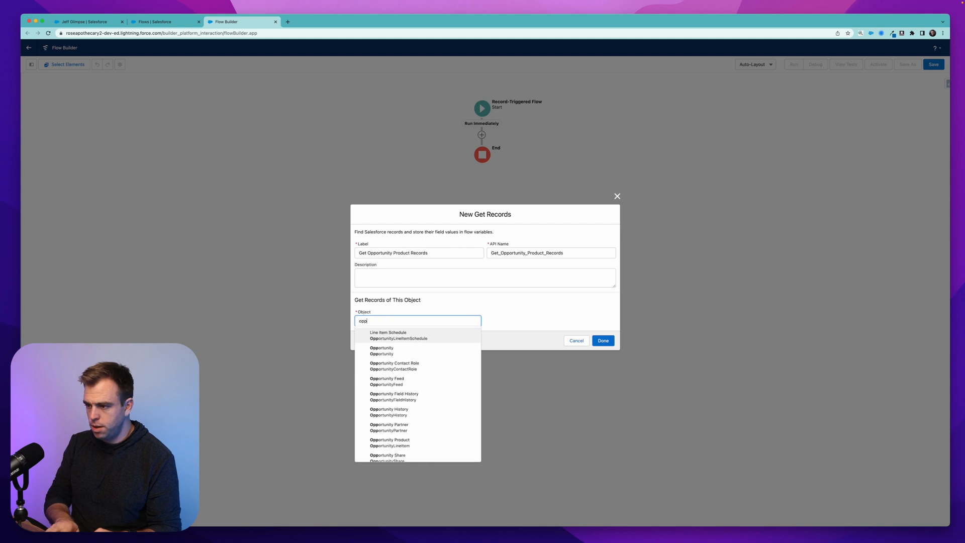
left_click(390, 440)
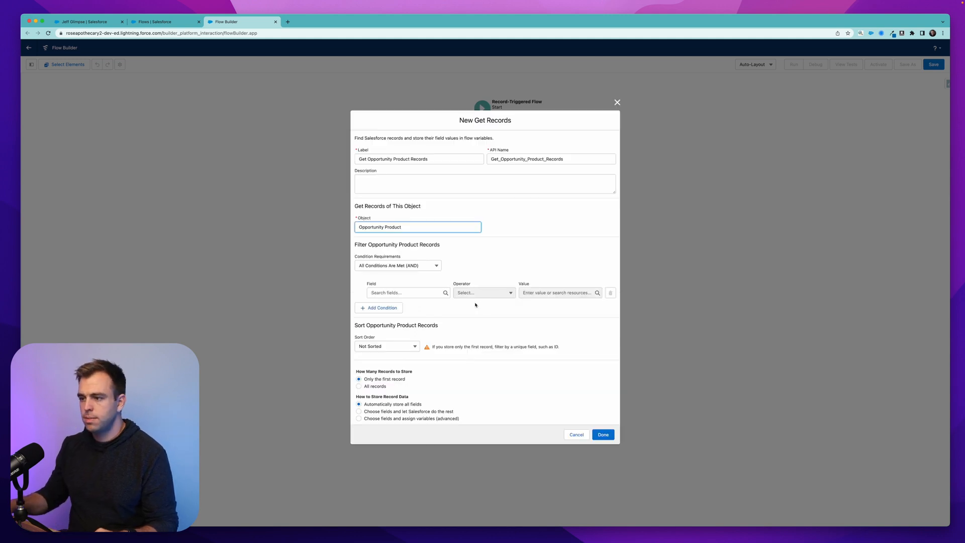
mouse_move(466, 257)
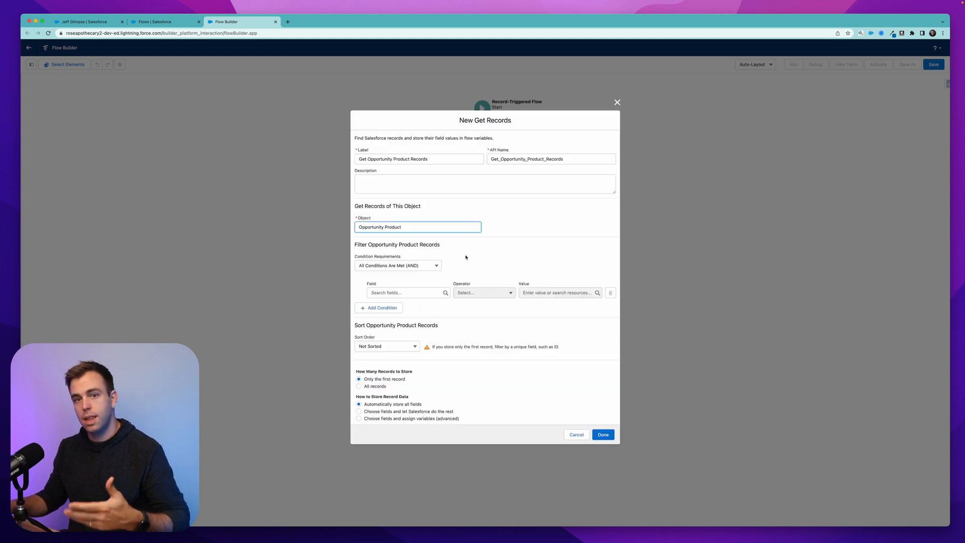
- Filter on OpportunityId Equals $Record.Id and store all matching records
left_click(406, 293)
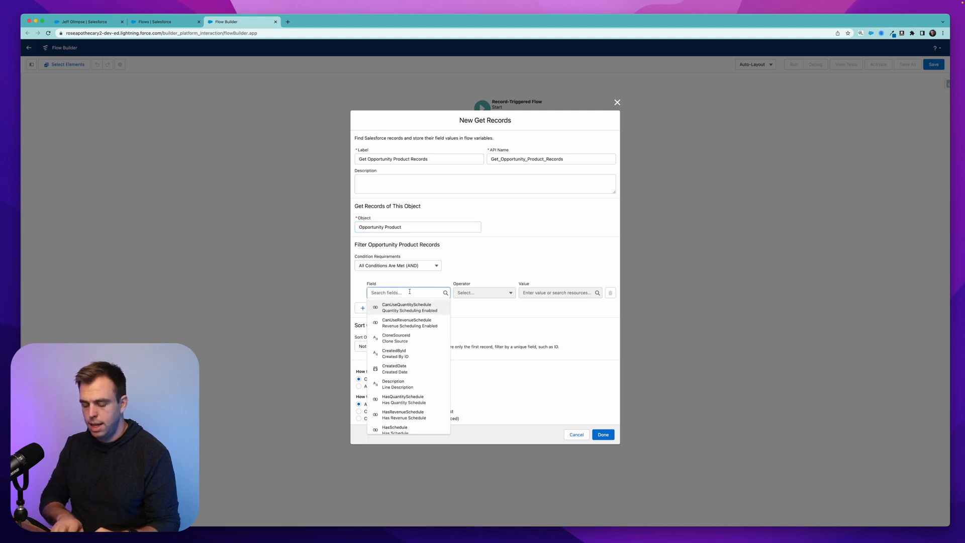
type("opp")
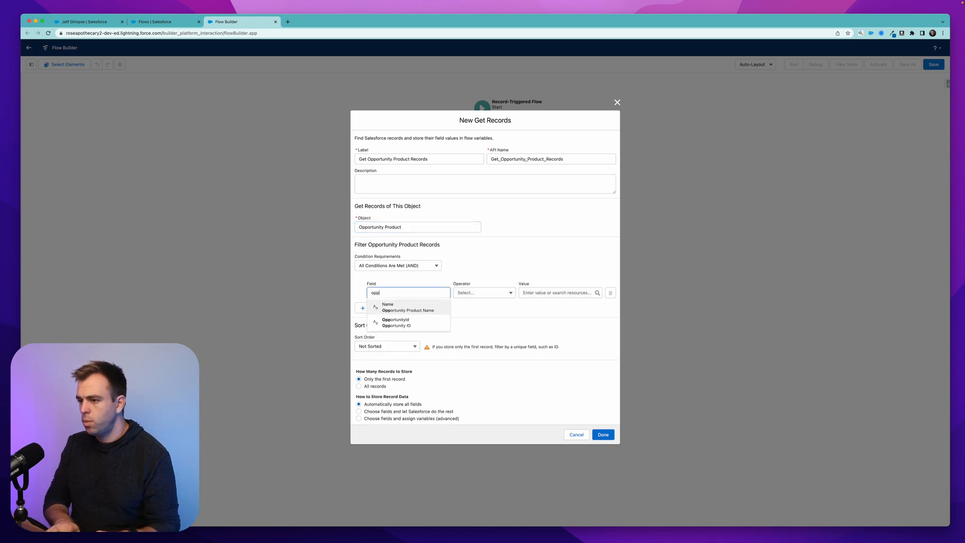
left_click(395, 322)
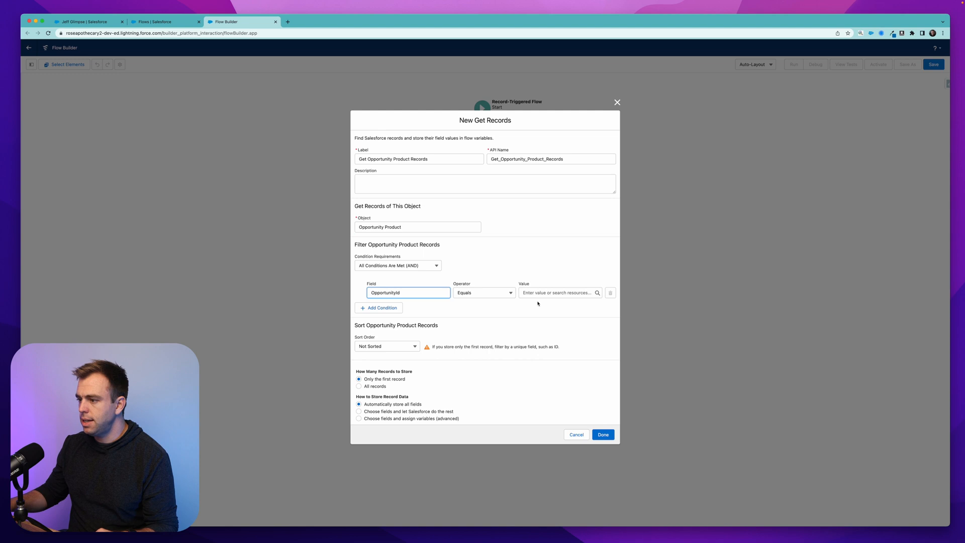
type("record.id}")
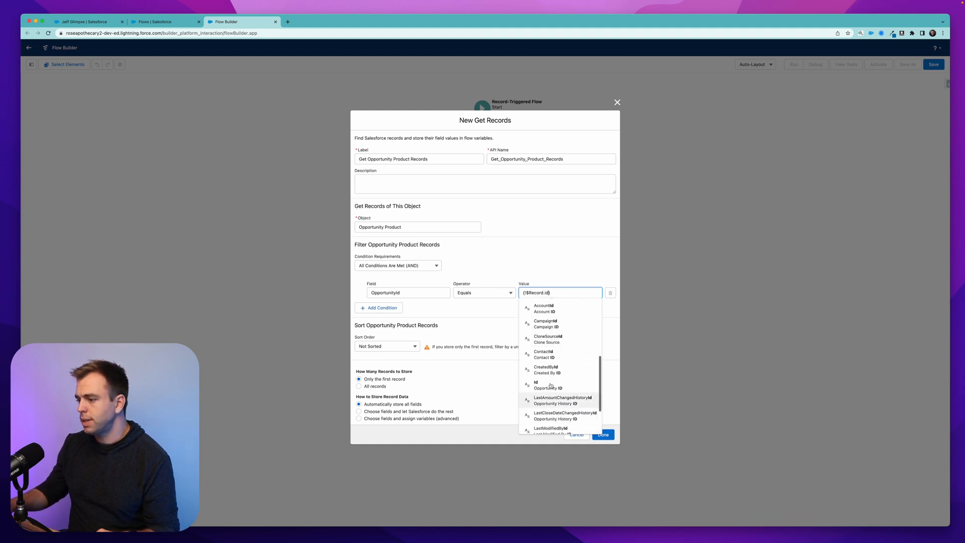
left_click(547, 385)
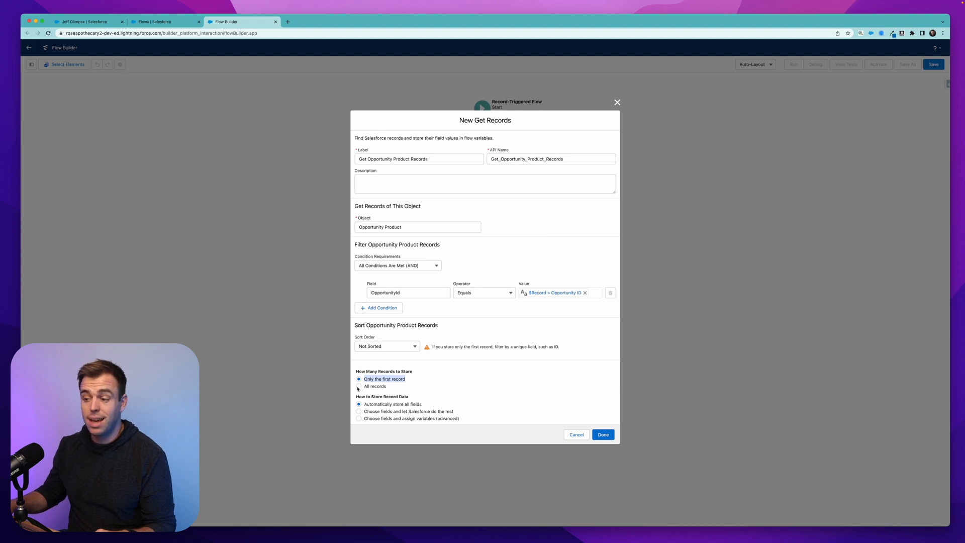
left_click(358, 386)
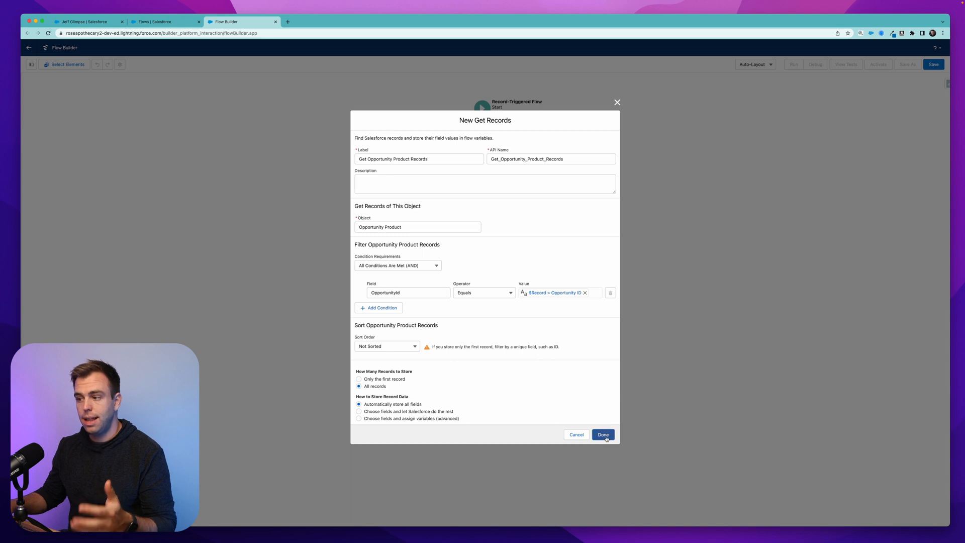
left_click(603, 434)
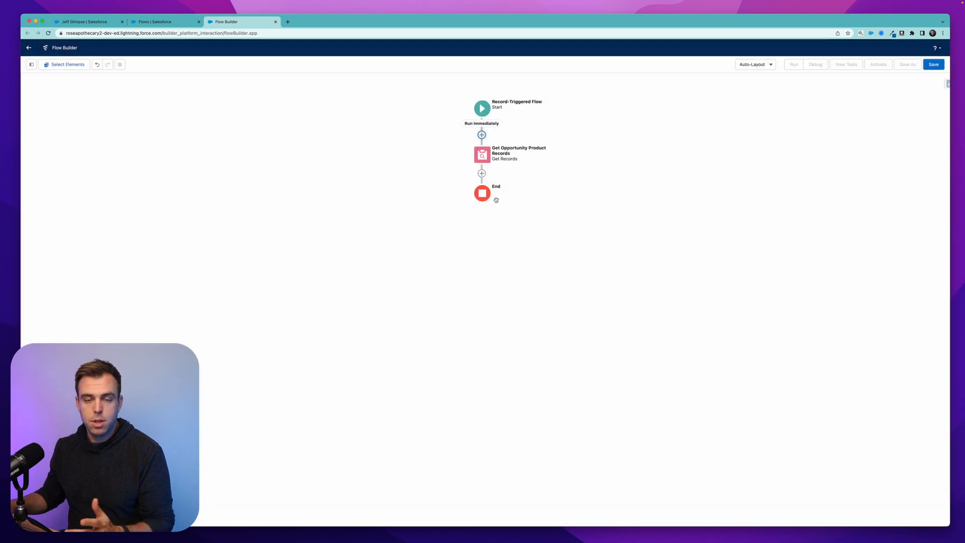
- Add the 'Loop Through Opp. Products' loop over Get_Opportunity_Product_Records, first to last
left_click(481, 173)
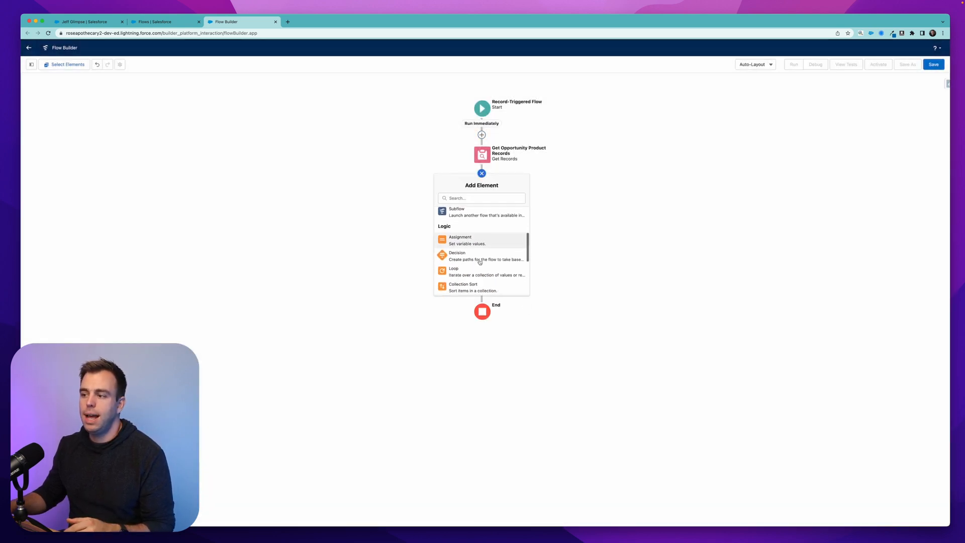
left_click(454, 268)
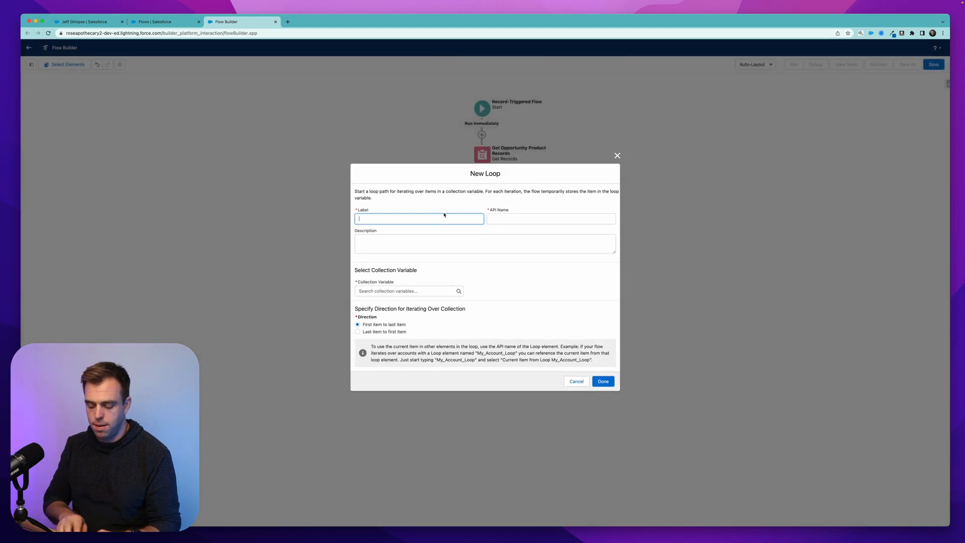
type("Loop Through Opp. Products")
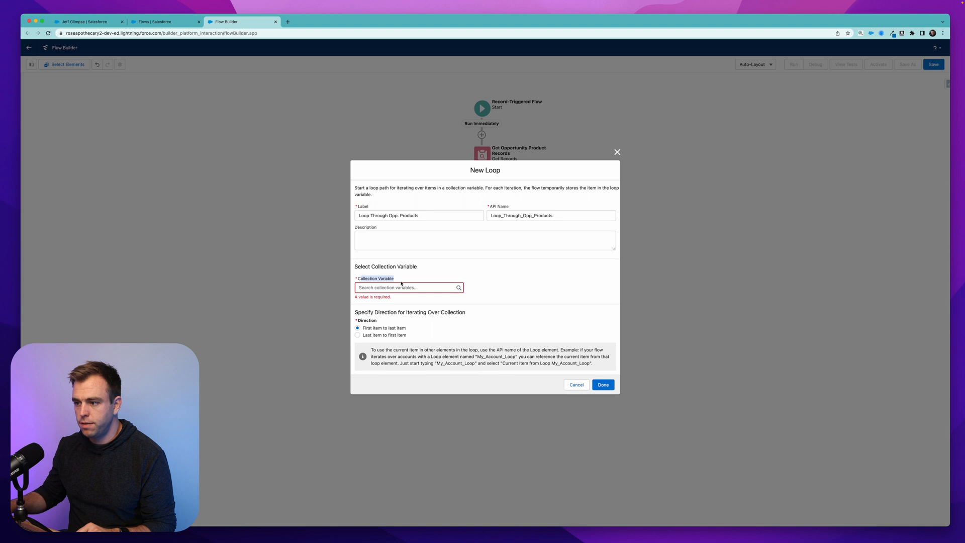
left_click(409, 287)
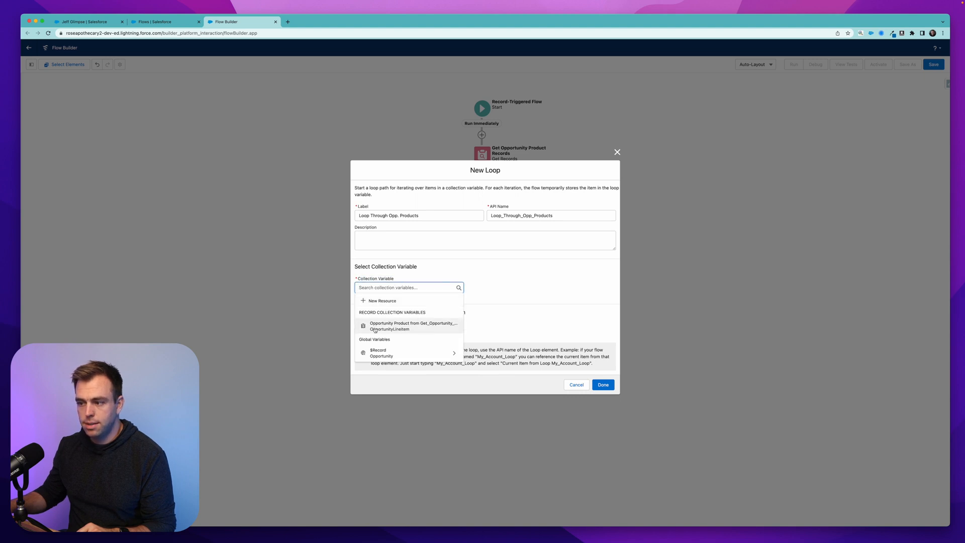
left_click(413, 326)
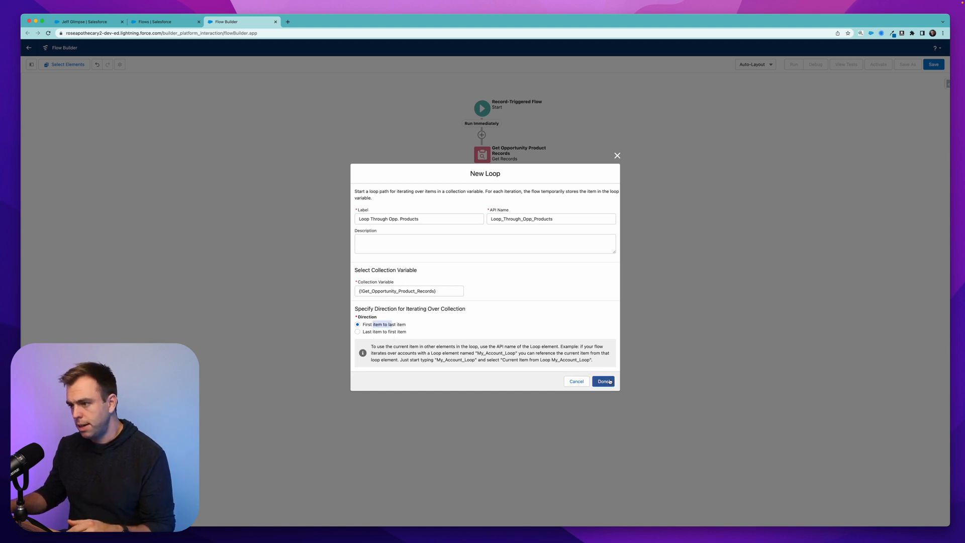
left_click(603, 381)
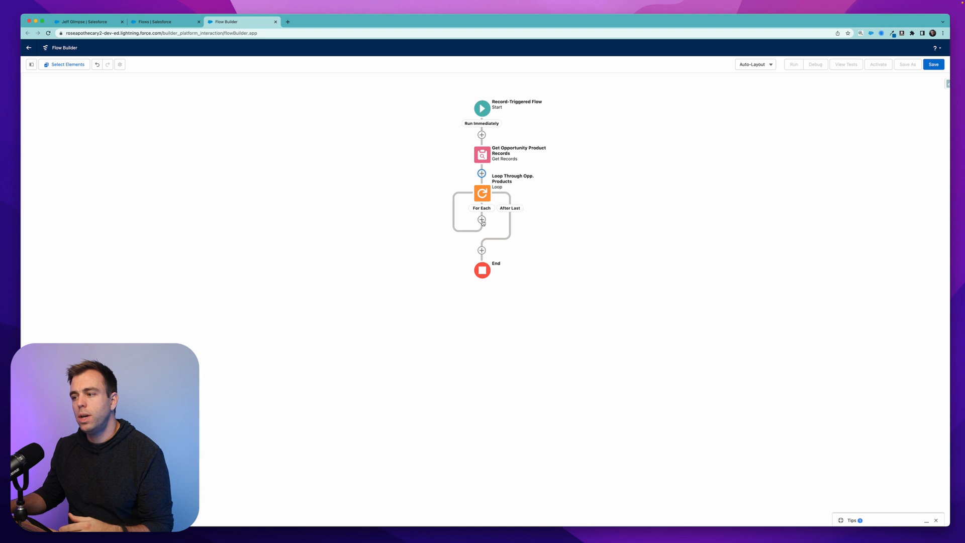
- Add a Create Records element in For Each, creating a Task with separately set fields
left_click(482, 221)
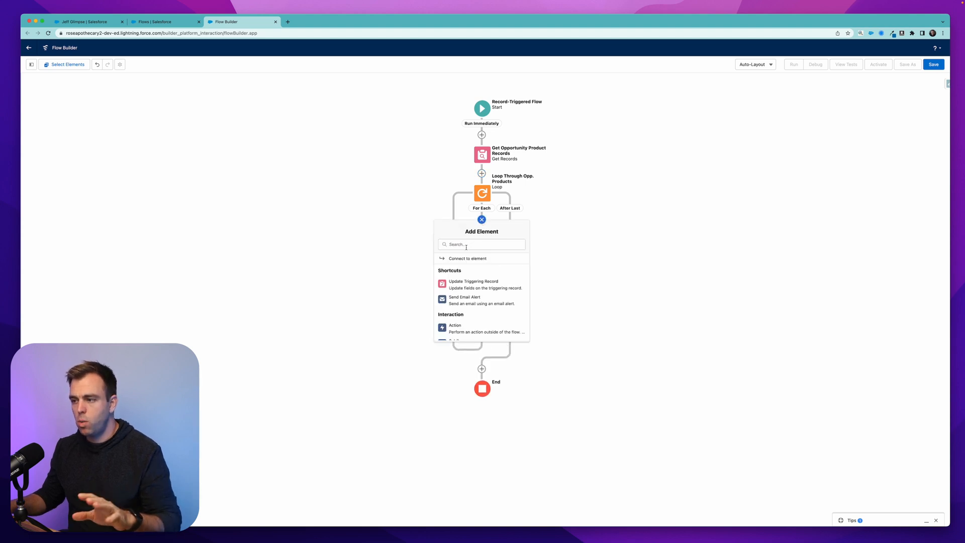
left_click(481, 245)
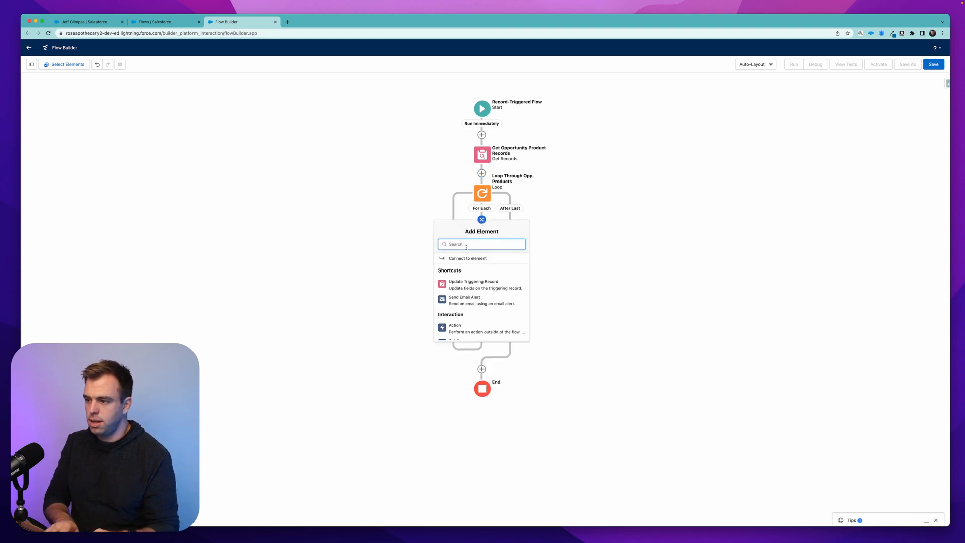
type("creat")
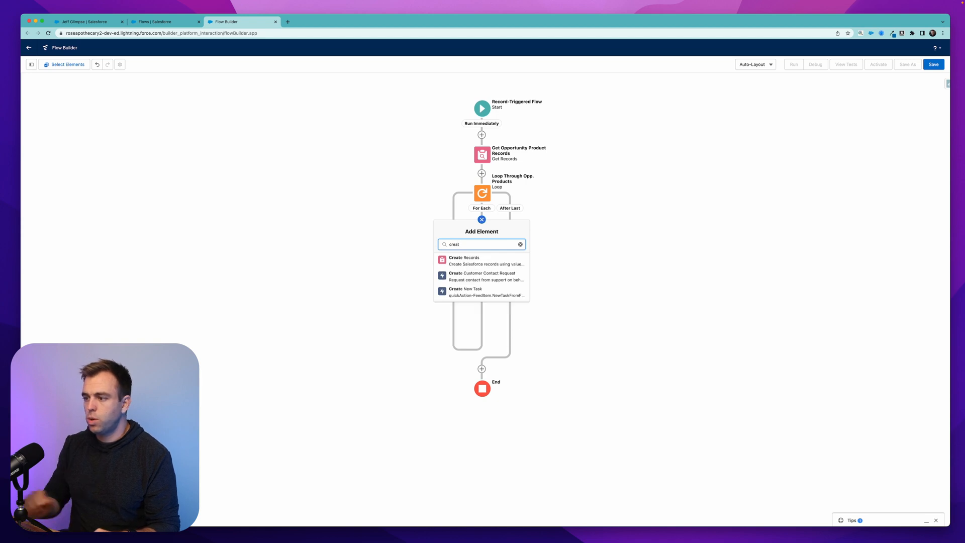
left_click(464, 260)
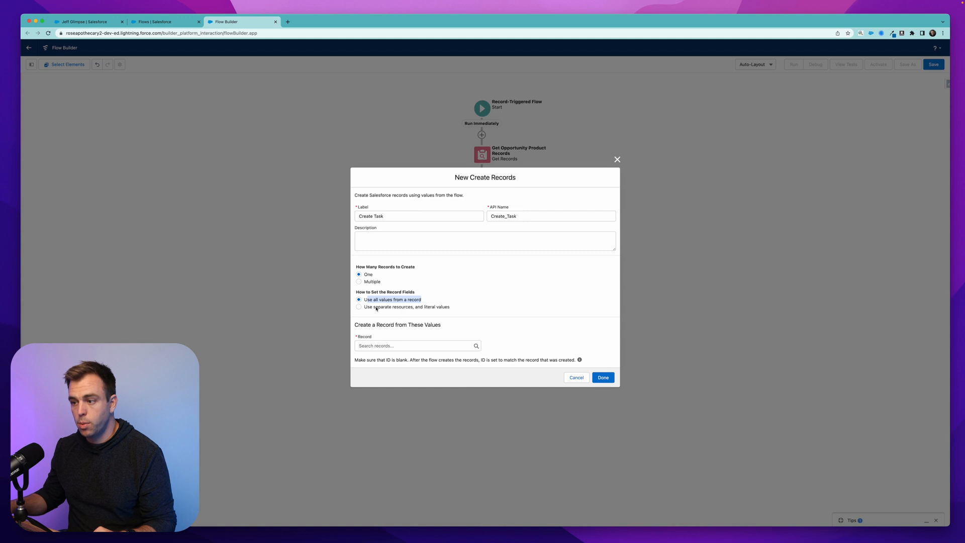
left_click(359, 307)
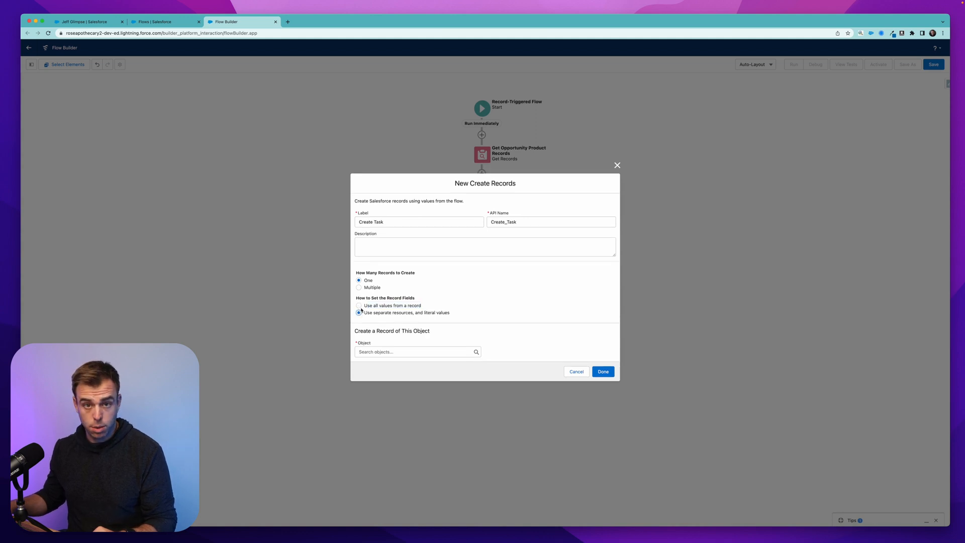
type("task")
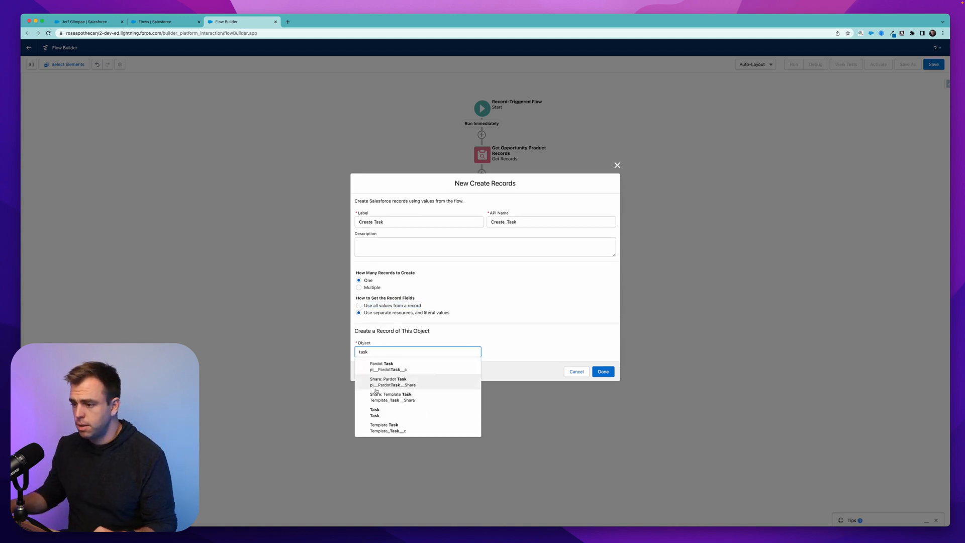
left_click(374, 412)
type("Subject")
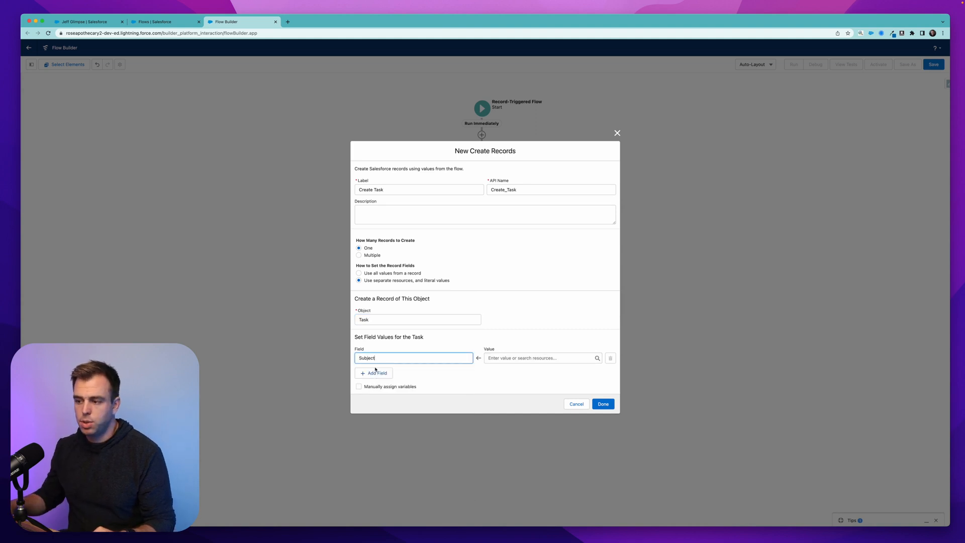
- Set the Task Subject to {!Loop_Through_Opp_Products.Name} and save the element
left_click(539, 358)
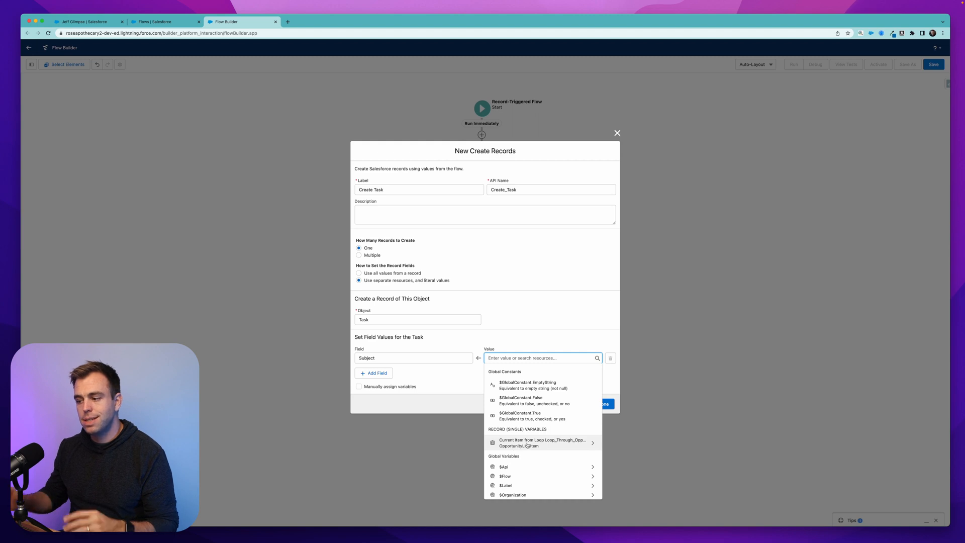
mouse_move(521, 443)
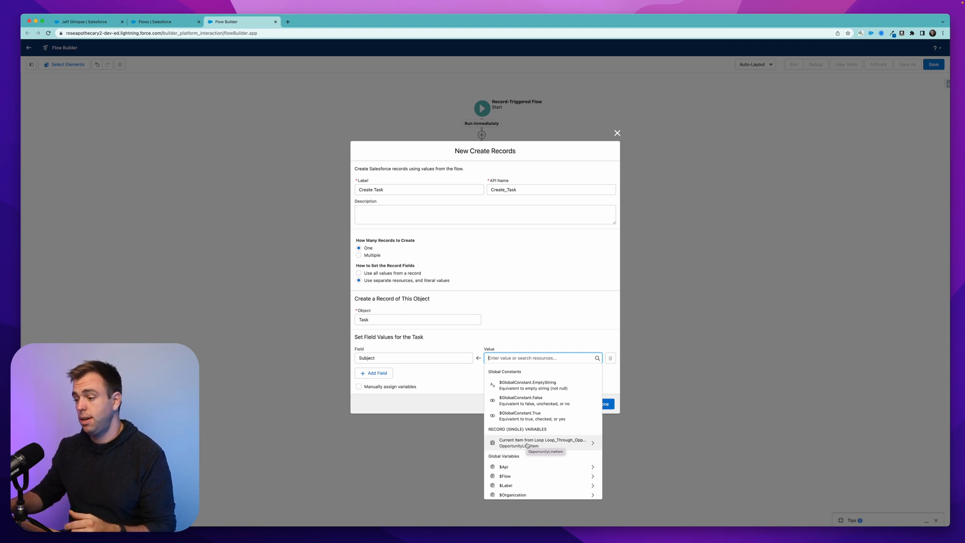
left_click(543, 443)
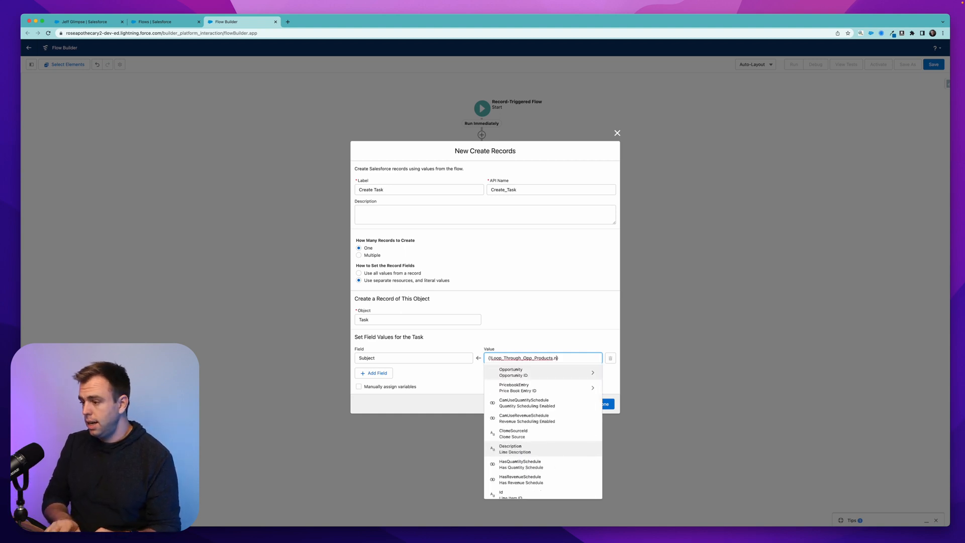
type("name")
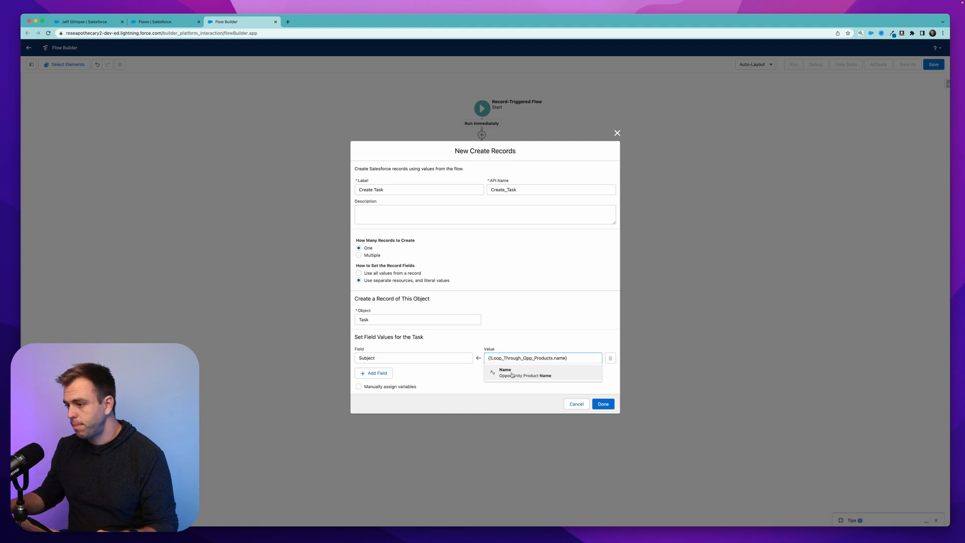
left_click(521, 372)
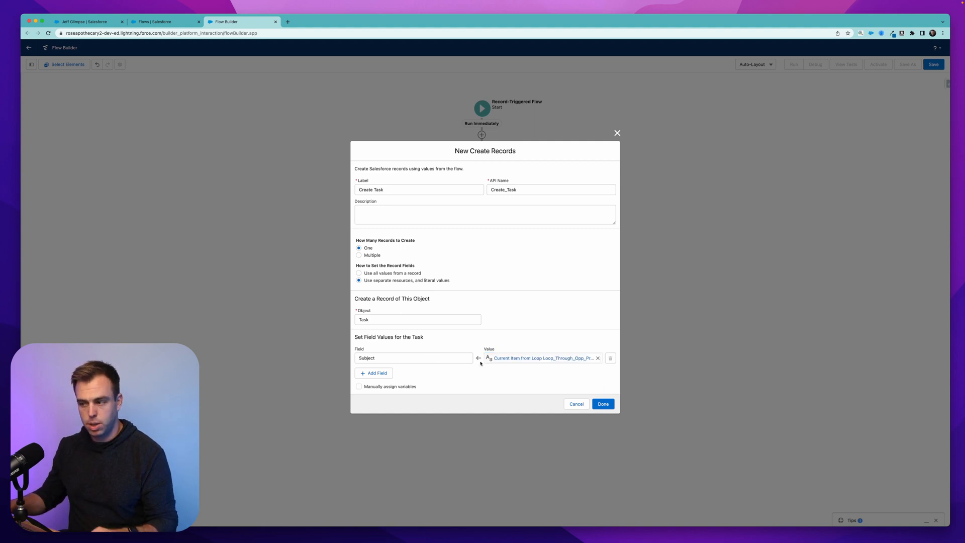
mouse_move(490, 400)
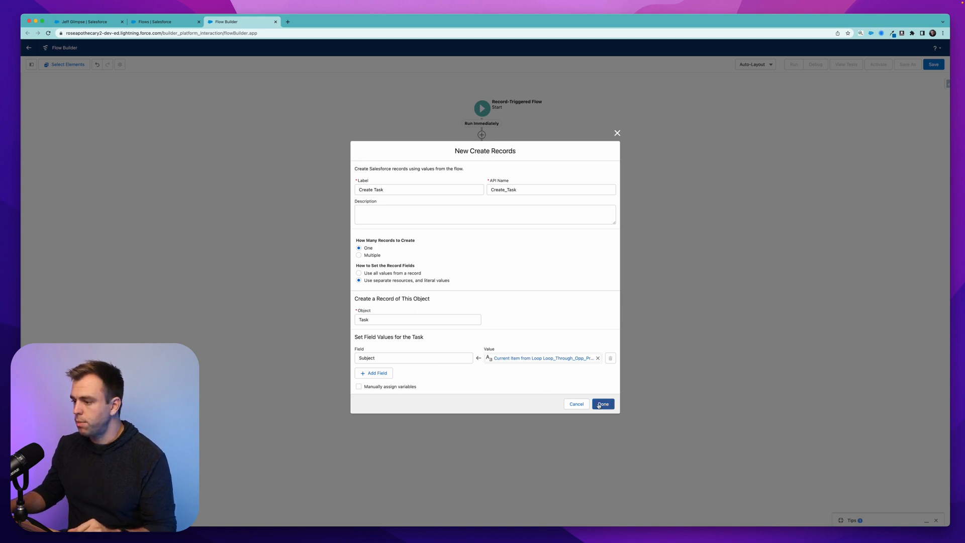
left_click(603, 403)
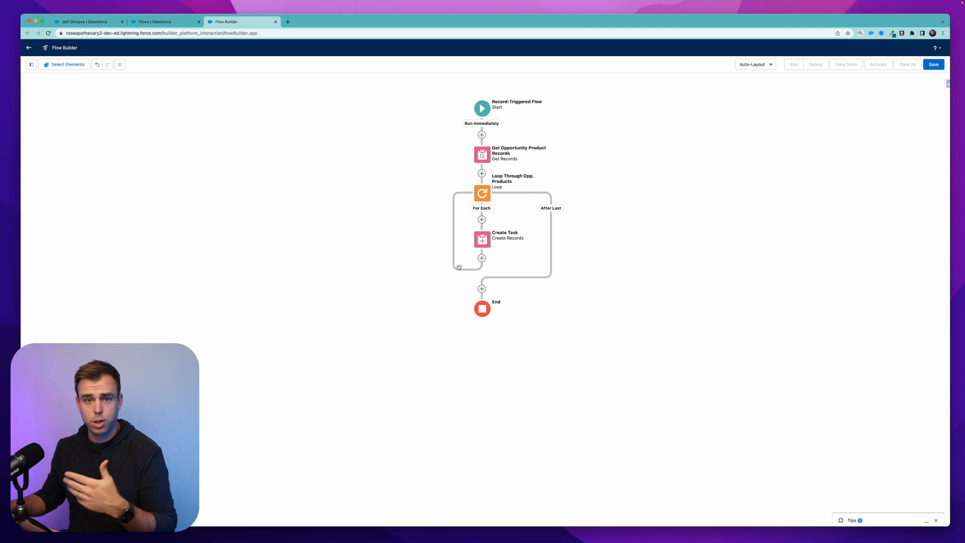
mouse_move(507, 322)
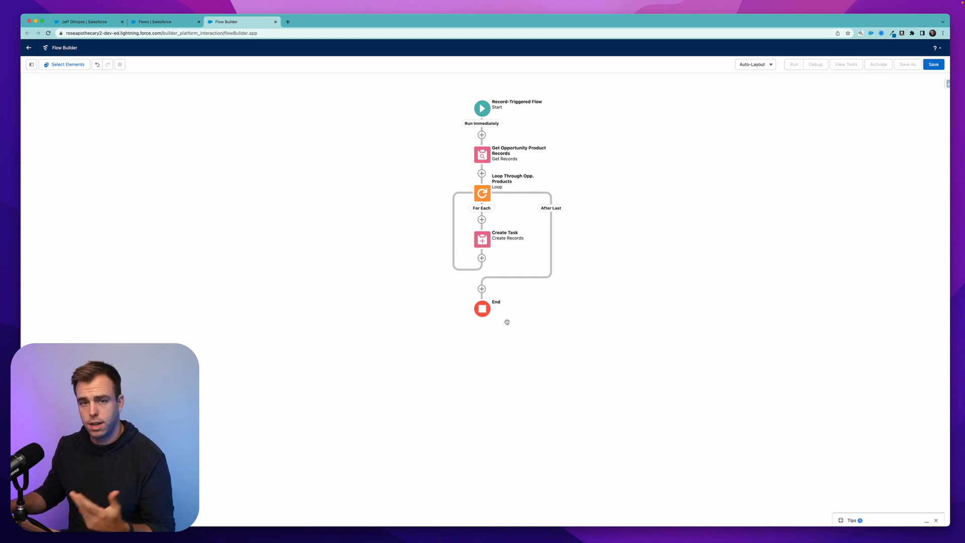